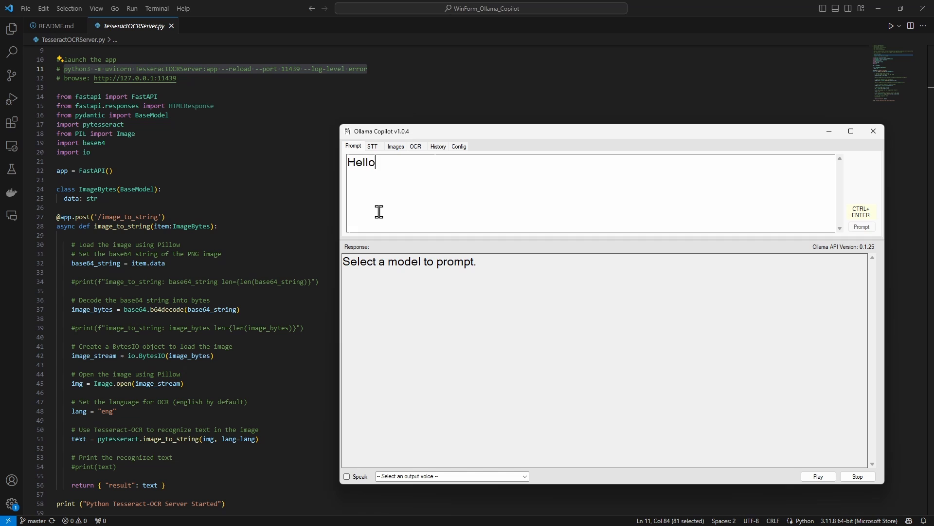
mouse_move(393, 153)
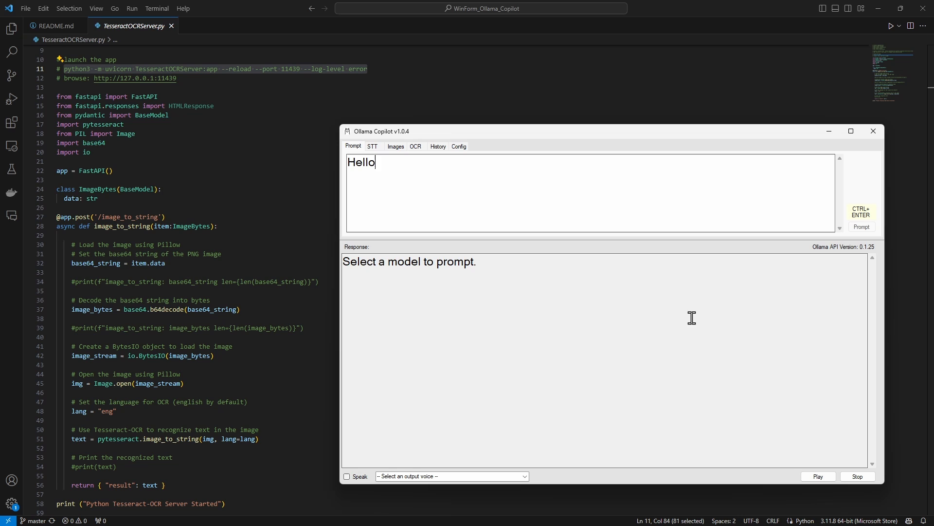
Visit the STT, Images, OCR and History pages in turn, then land on Config.
click(372, 146)
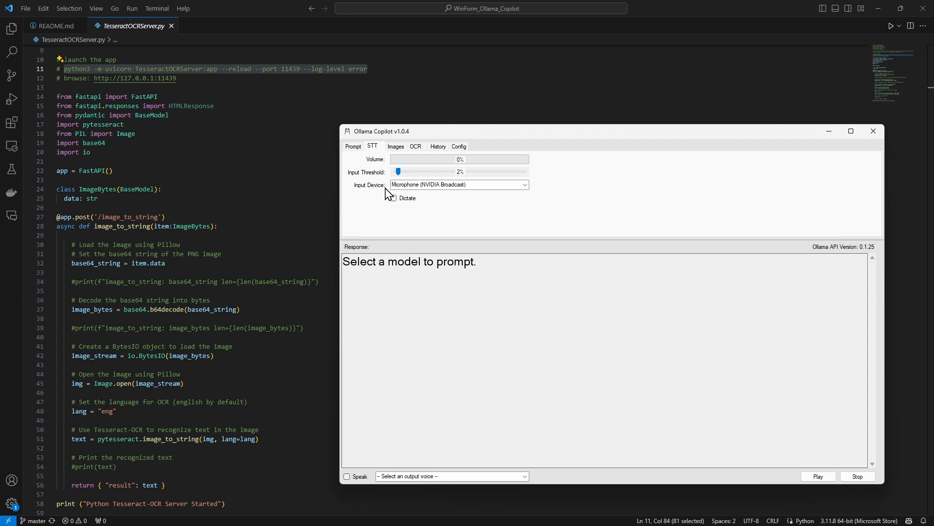
click(396, 146)
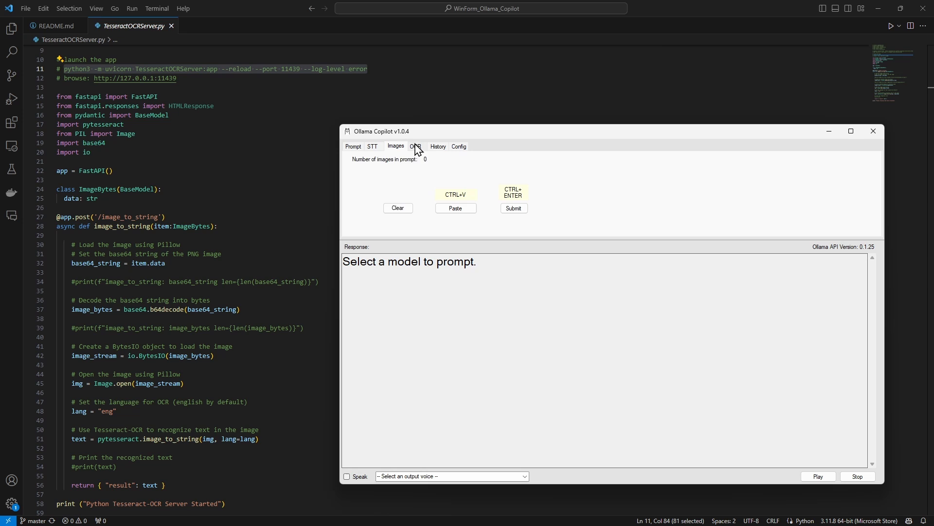
click(416, 146)
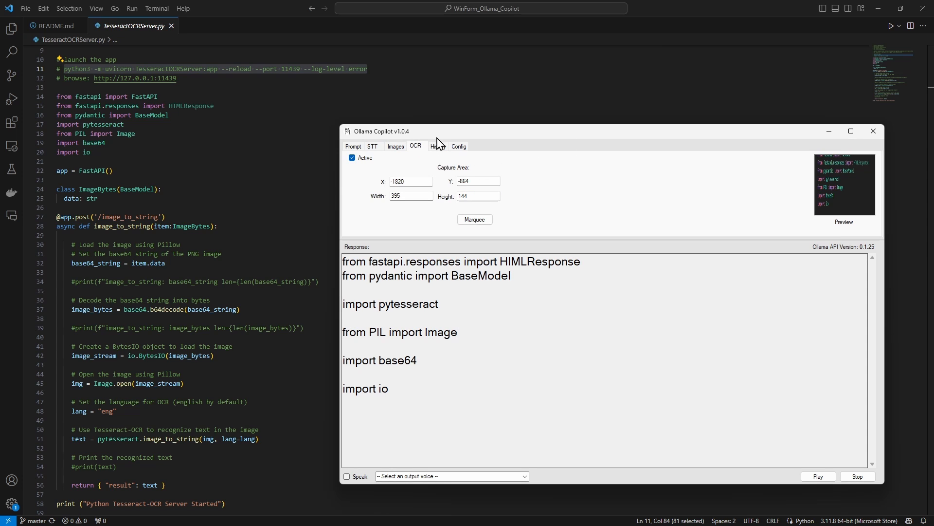
click(437, 146)
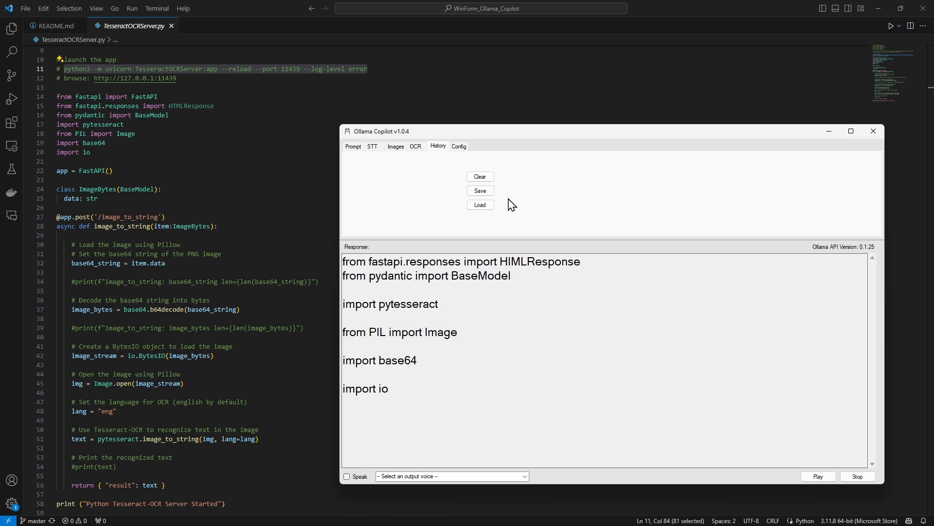
click(460, 146)
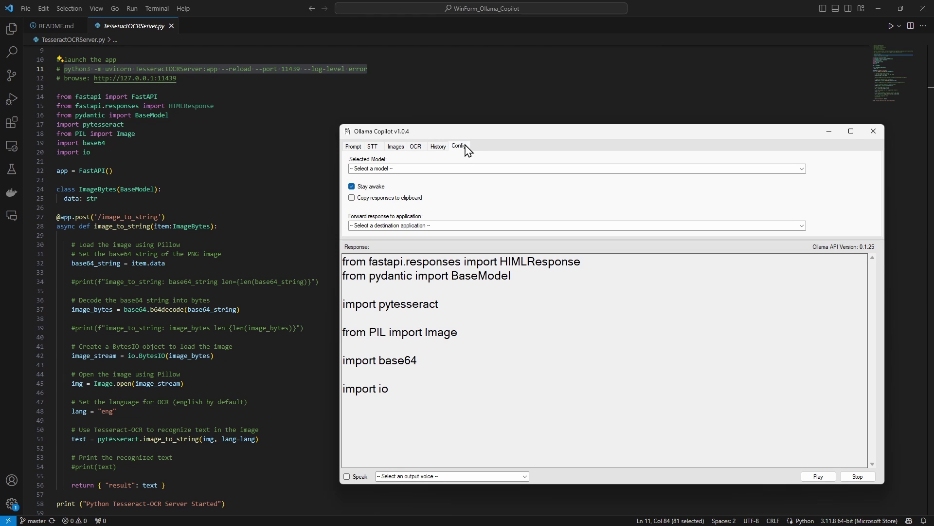
mouse_move(458, 223)
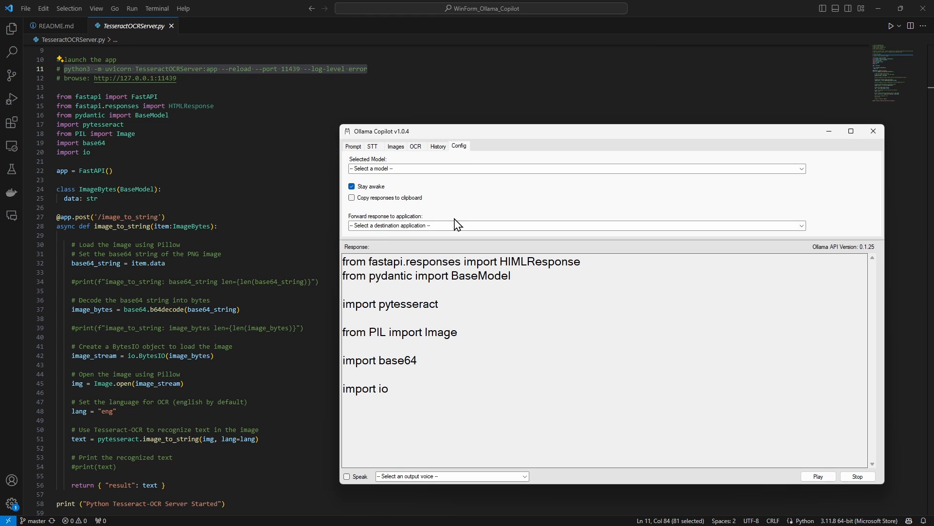
mouse_move(455, 158)
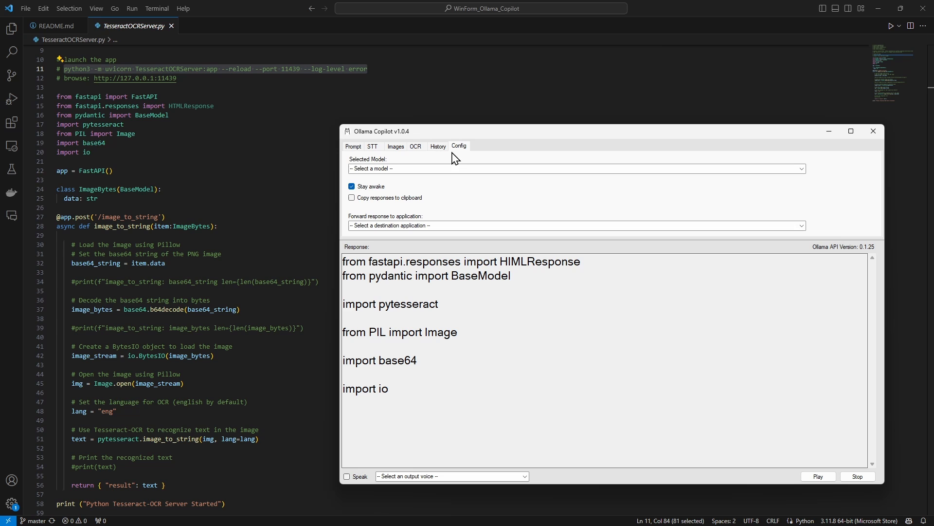
Return to OCR and start a Marquee capture over the FastAPI import lines.
click(415, 146)
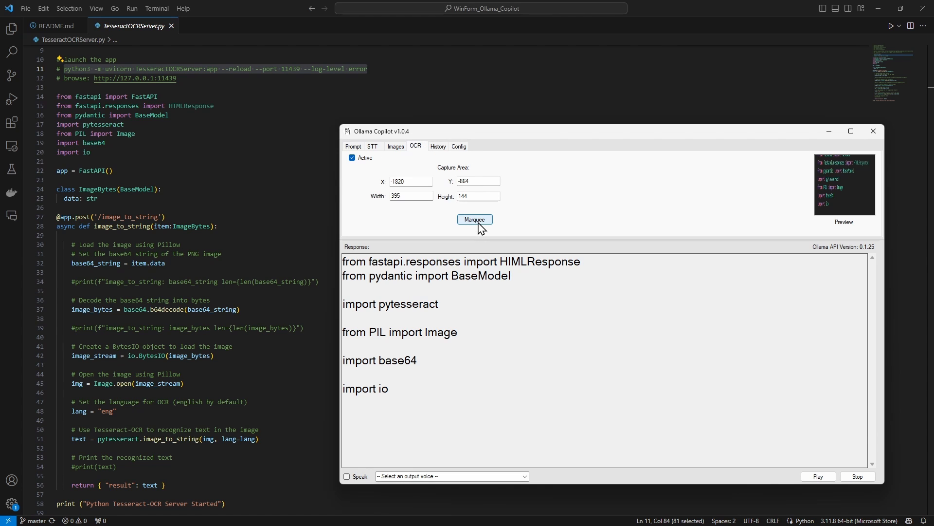
click(475, 219)
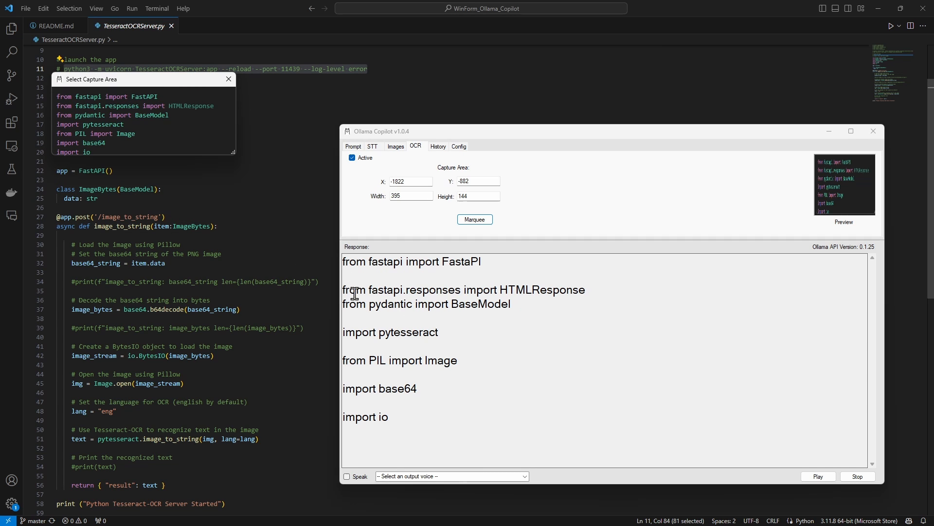
mouse_move(588, 329)
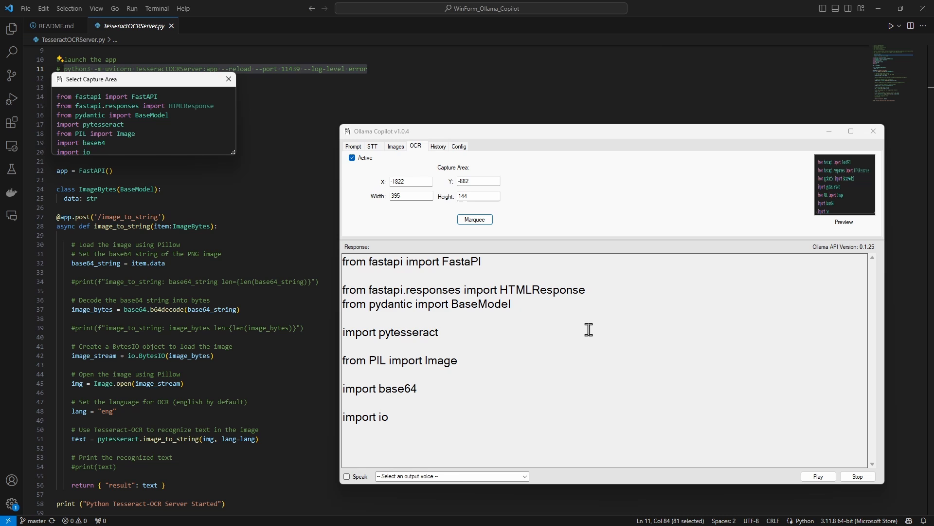
mouse_move(503, 354)
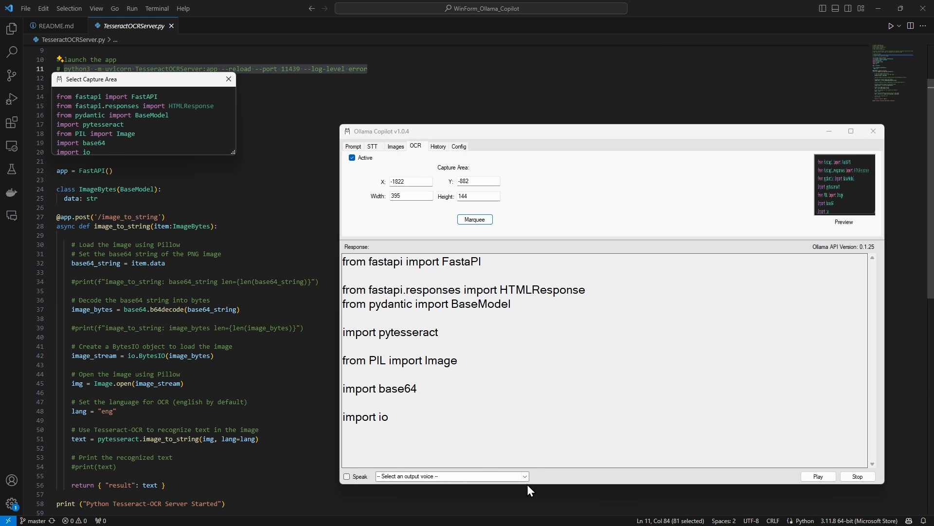
Pick a voice, enable Speak for the response, then turn spoken readout back off.
click(451, 476)
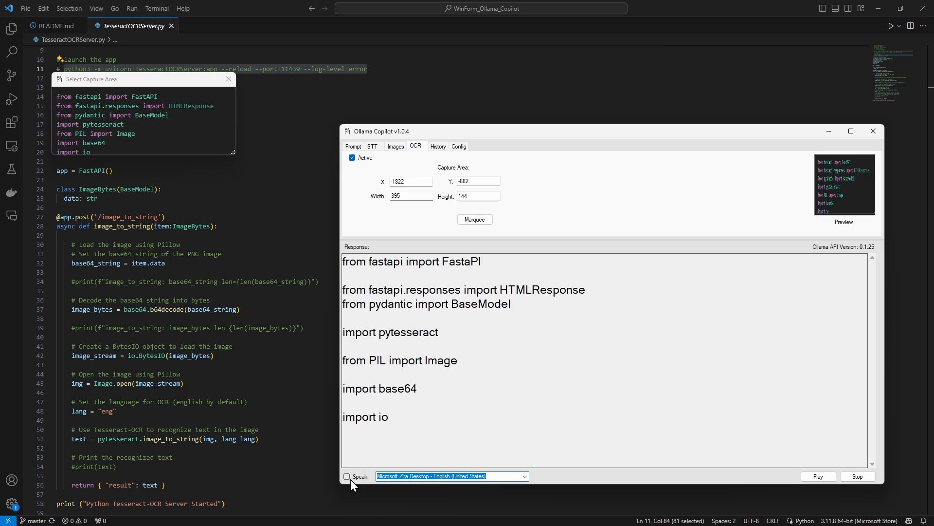
click(346, 476)
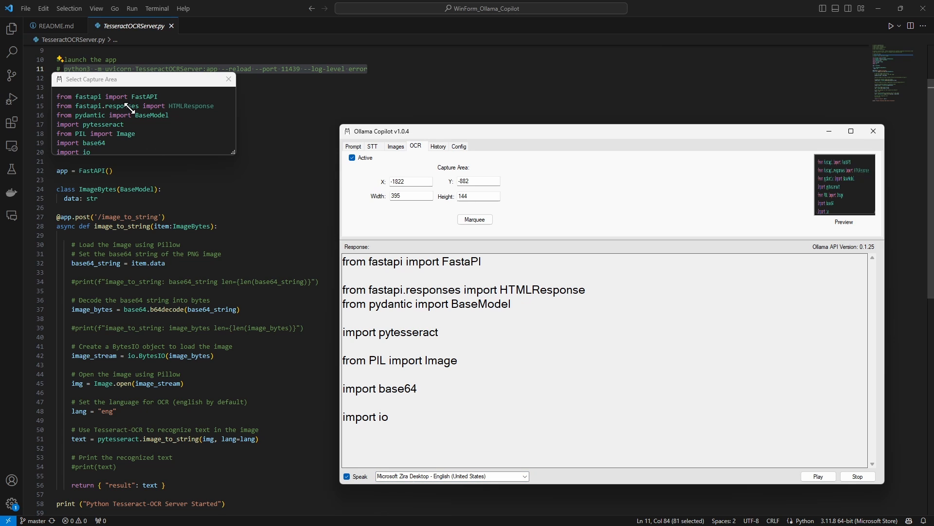
mouse_move(87, 95)
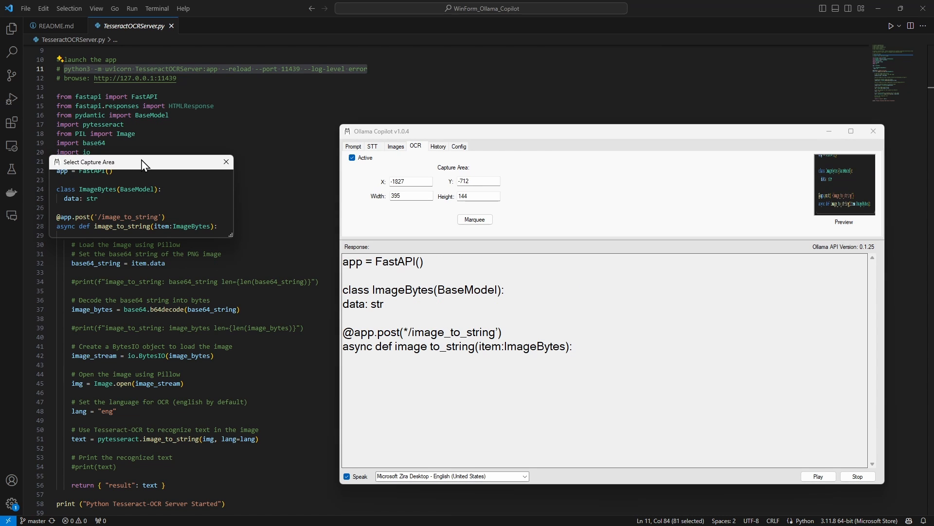
mouse_move(140, 159)
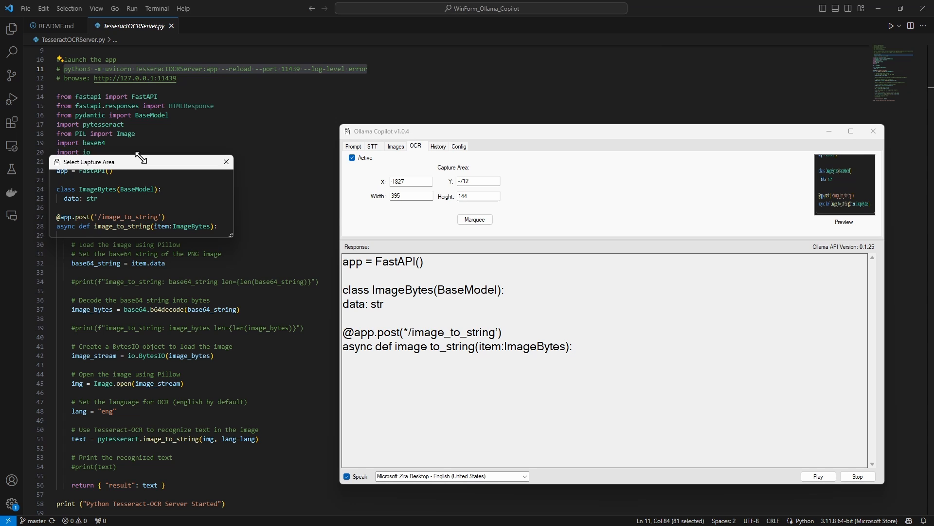
mouse_move(315, 378)
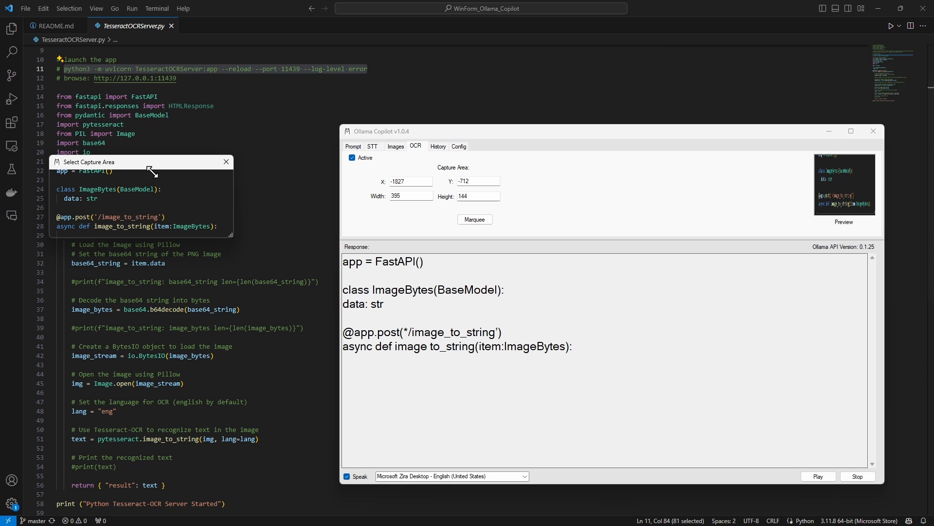
mouse_move(358, 489)
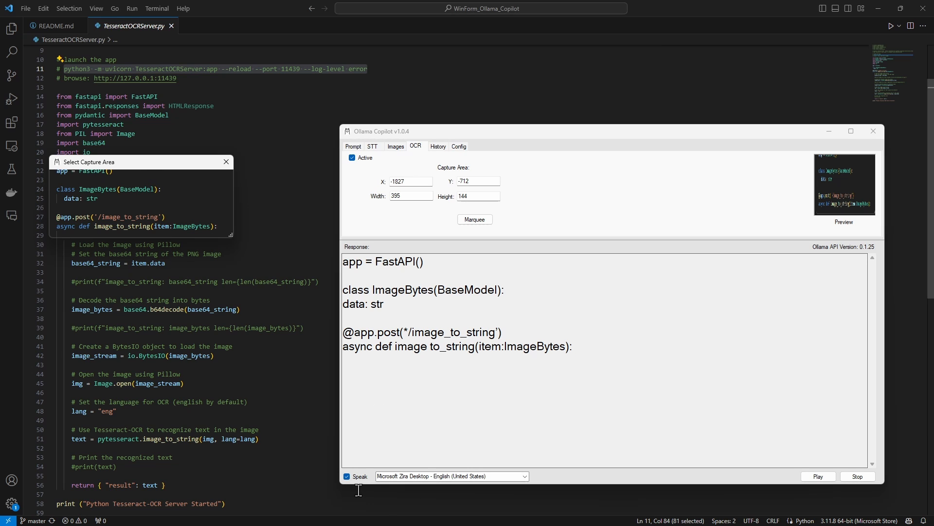
click(347, 476)
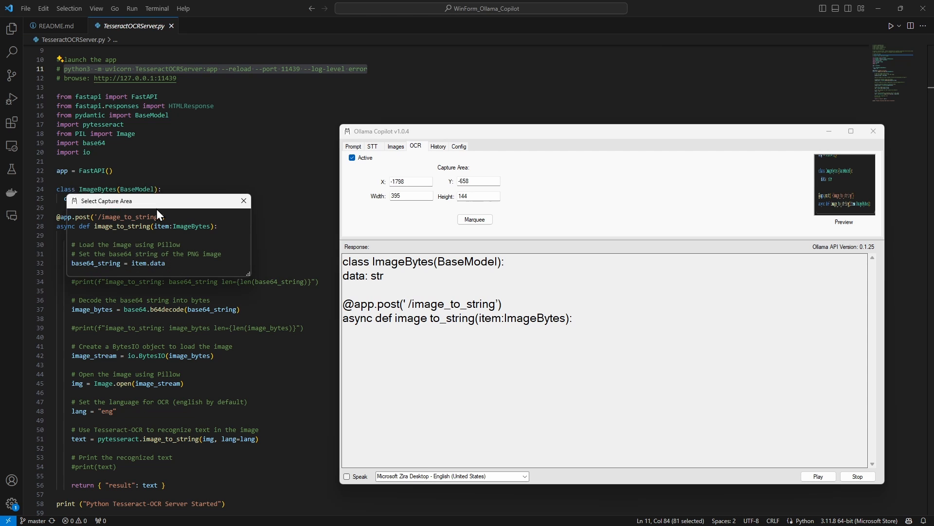
Move the capture window from the Pillow comments up onto import lines 14–20.
drag(156, 200, 199, 241)
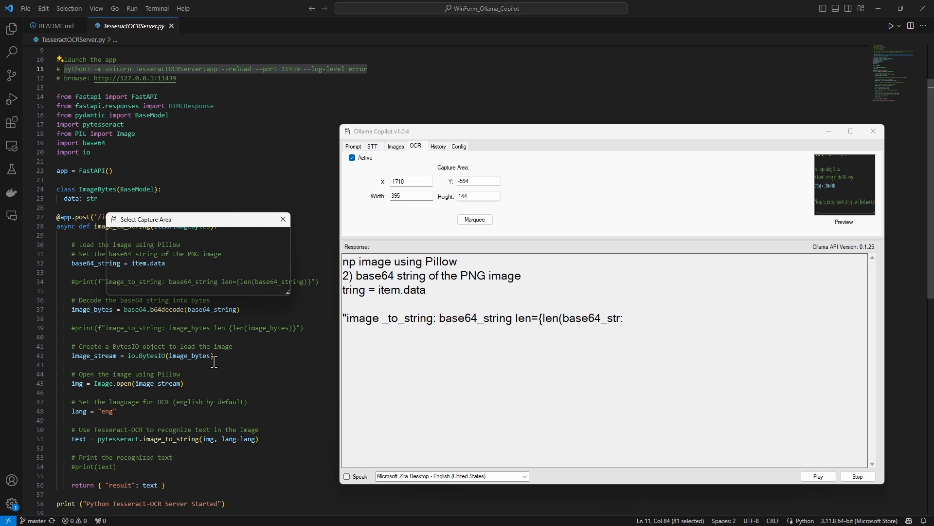
mouse_move(188, 356)
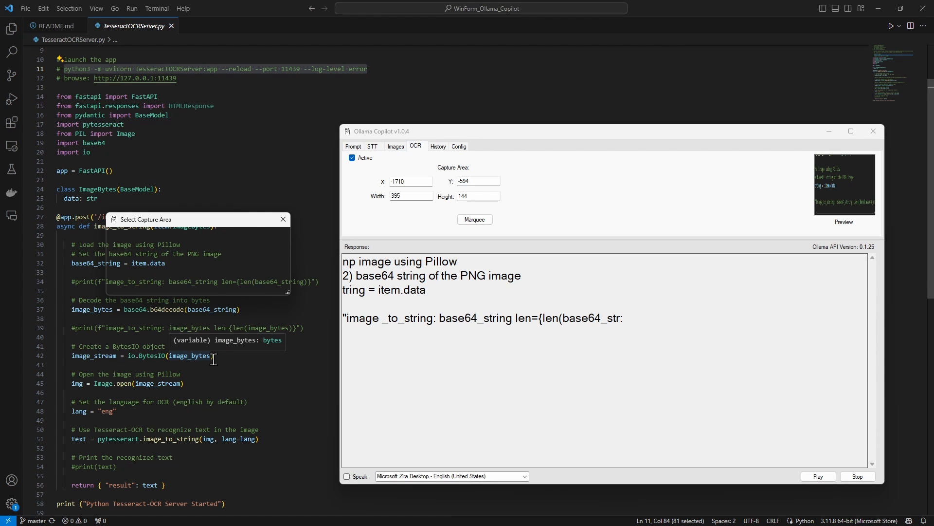
drag(143, 219, 84, 72)
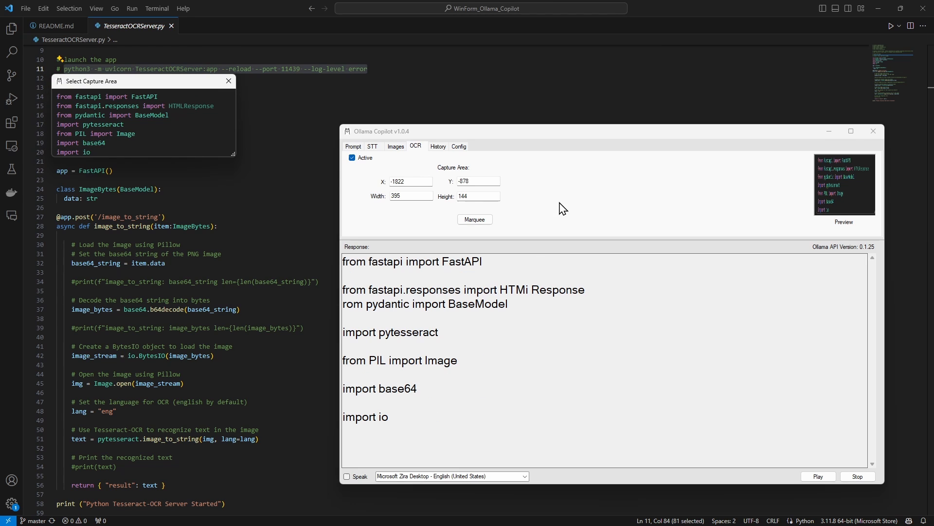
mouse_move(411, 174)
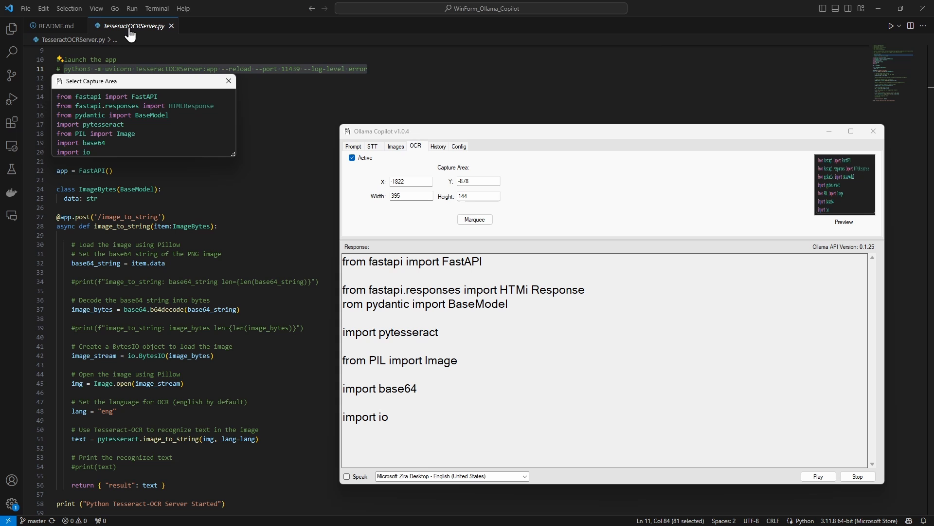
mouse_move(183, 270)
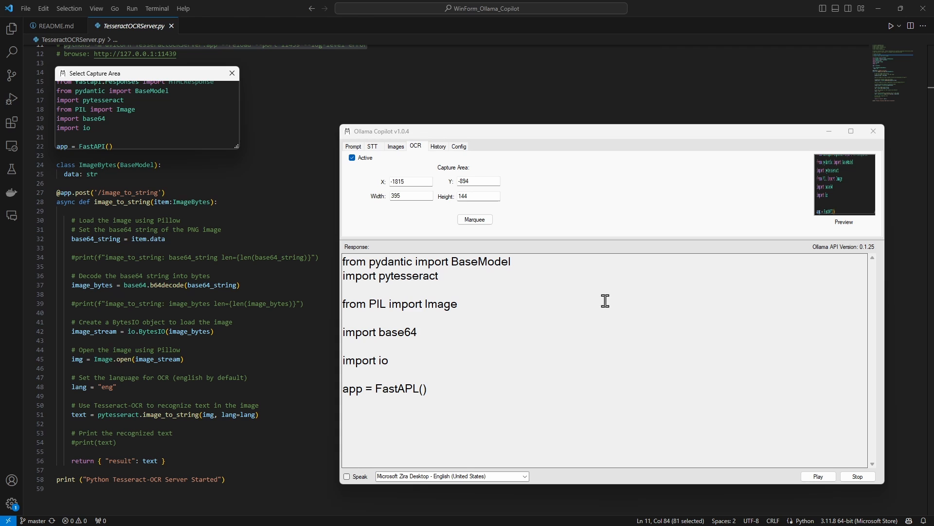
Enlarge the capture slightly to span the pydantic import through app = FastAPI().
drag(237, 147, 246, 154)
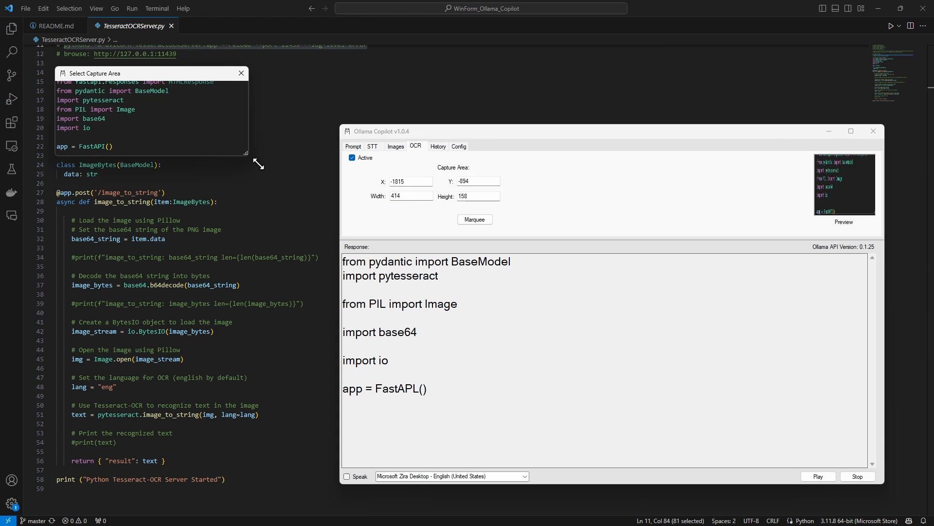
drag(246, 153, 256, 242)
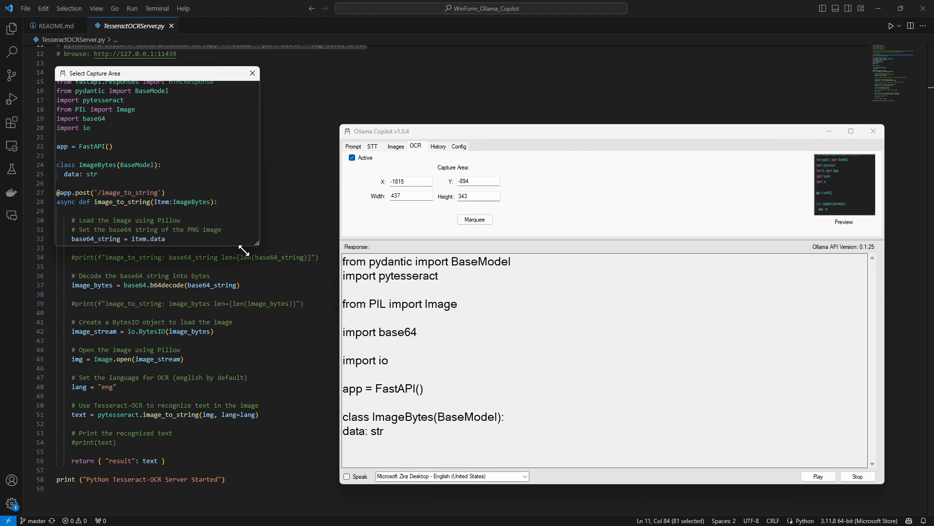
drag(256, 244, 230, 248)
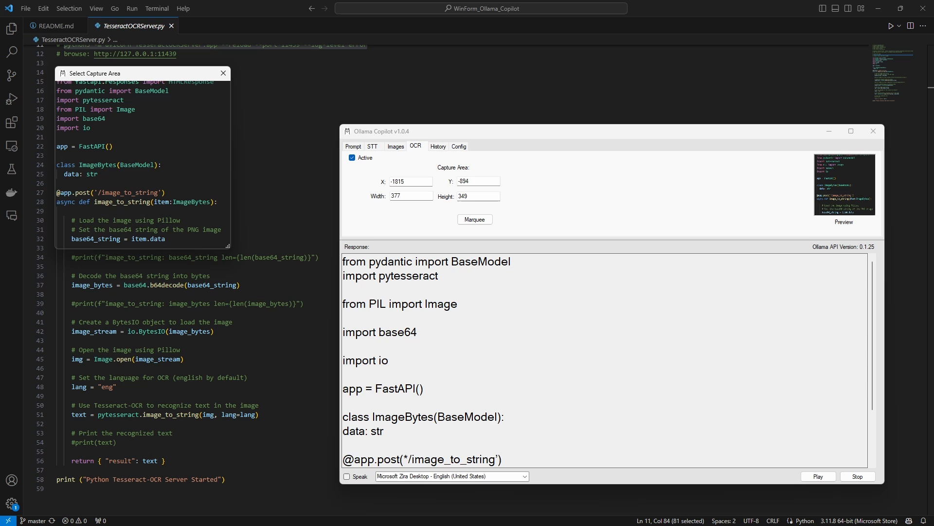
mouse_move(128, 80)
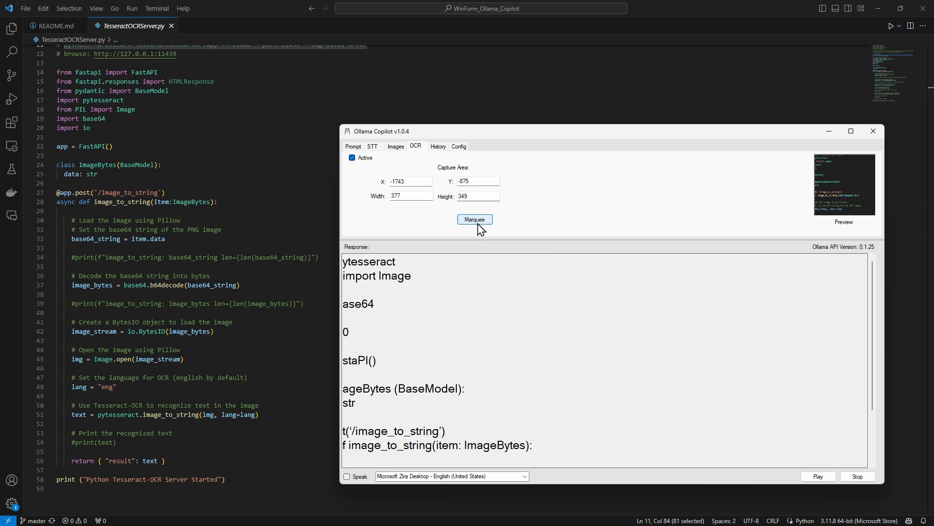
Re-open Marquee to shrink the capture onto the image_stream = io.BytesIO( line.
click(474, 219)
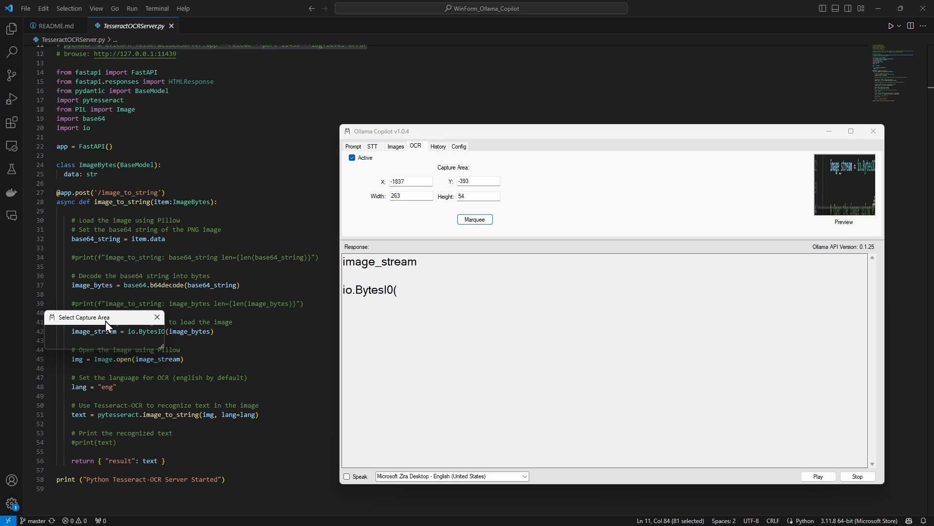
Move the capture onto the final print("python Tesseract-OcR Server Started") line.
drag(107, 317, 141, 457)
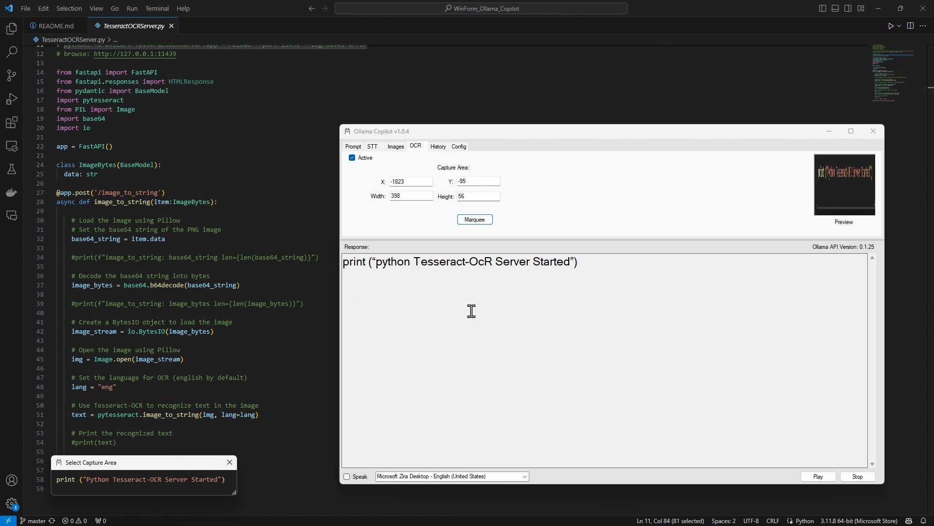
mouse_move(384, 150)
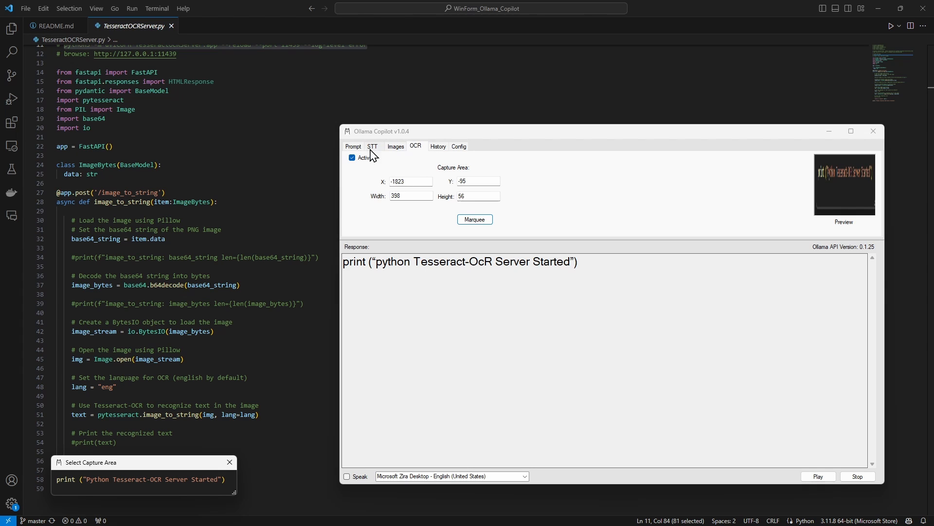
mouse_move(417, 166)
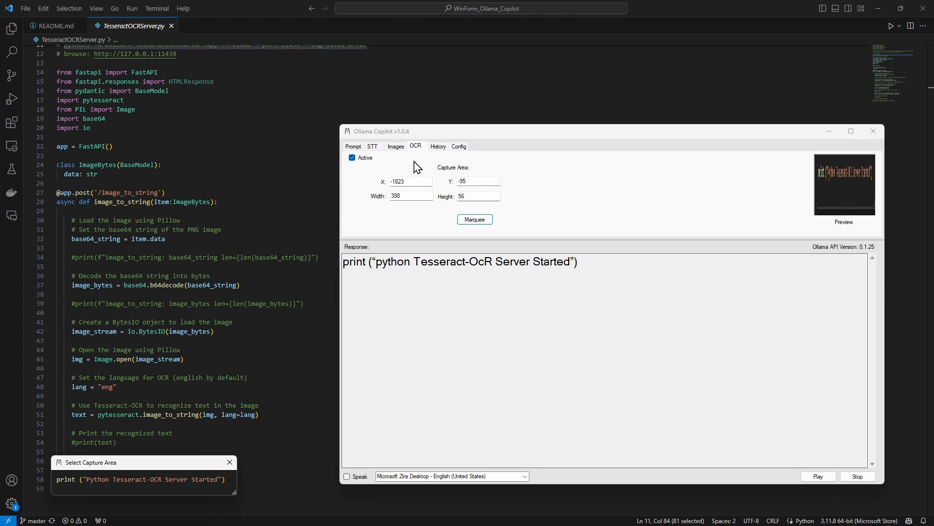
mouse_move(634, 217)
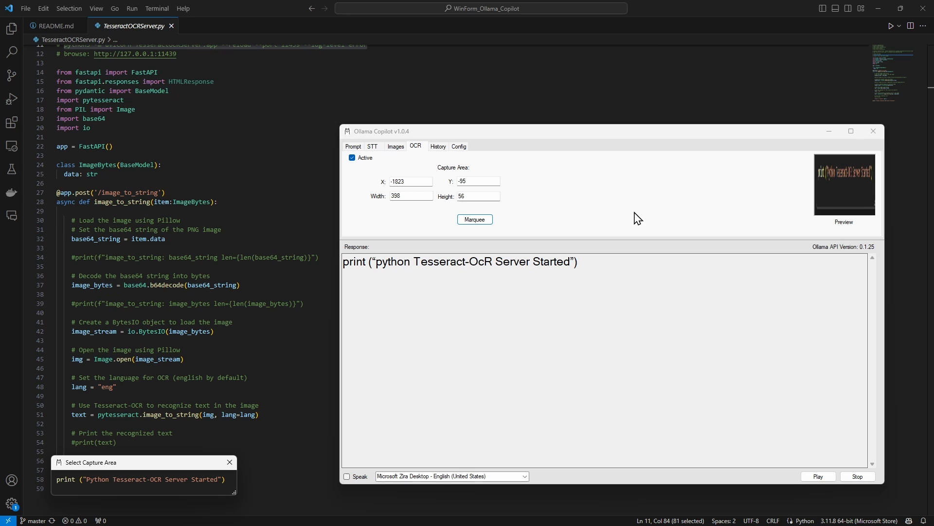